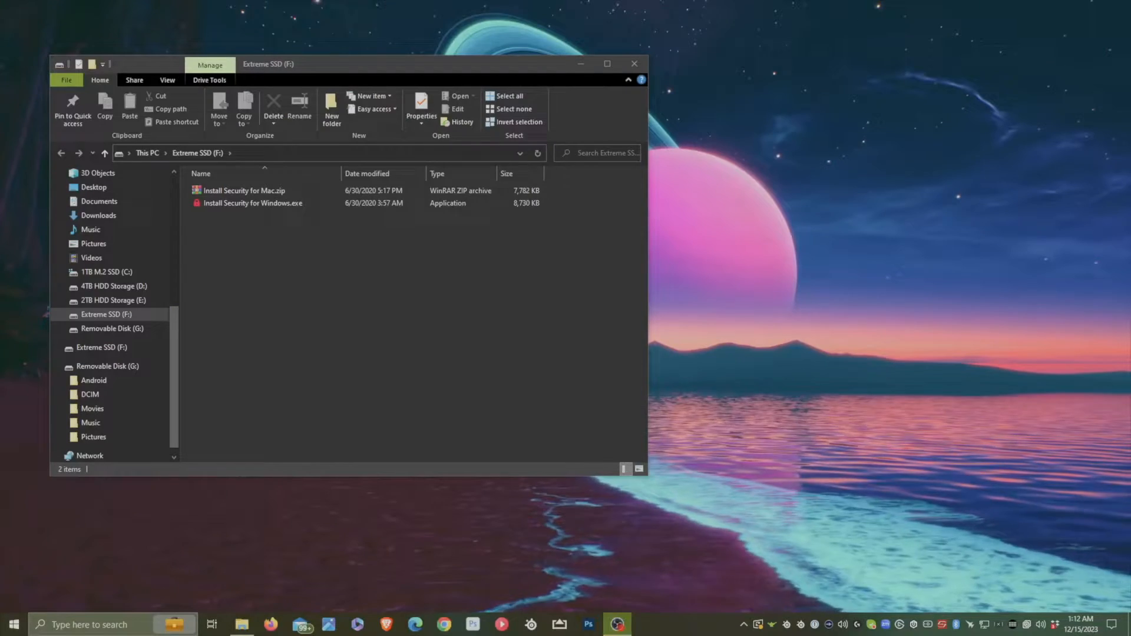
# - Launch Install Security for Windows.exe from the Extreme SSD (F:) drive
pyautogui.click(251, 202)
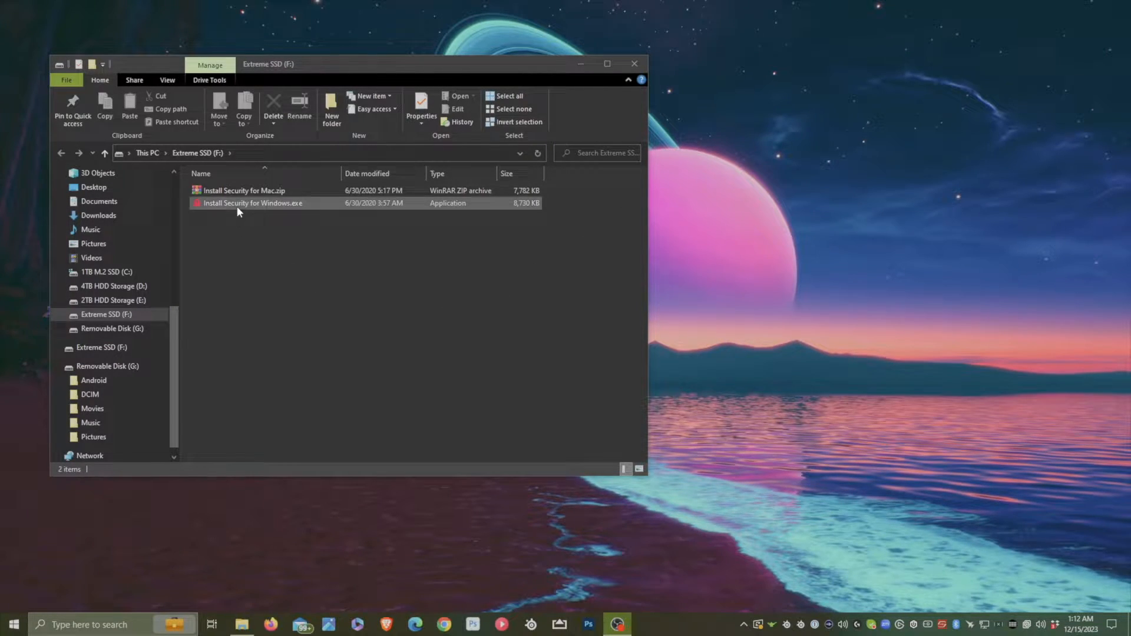
pyautogui.click(252, 202)
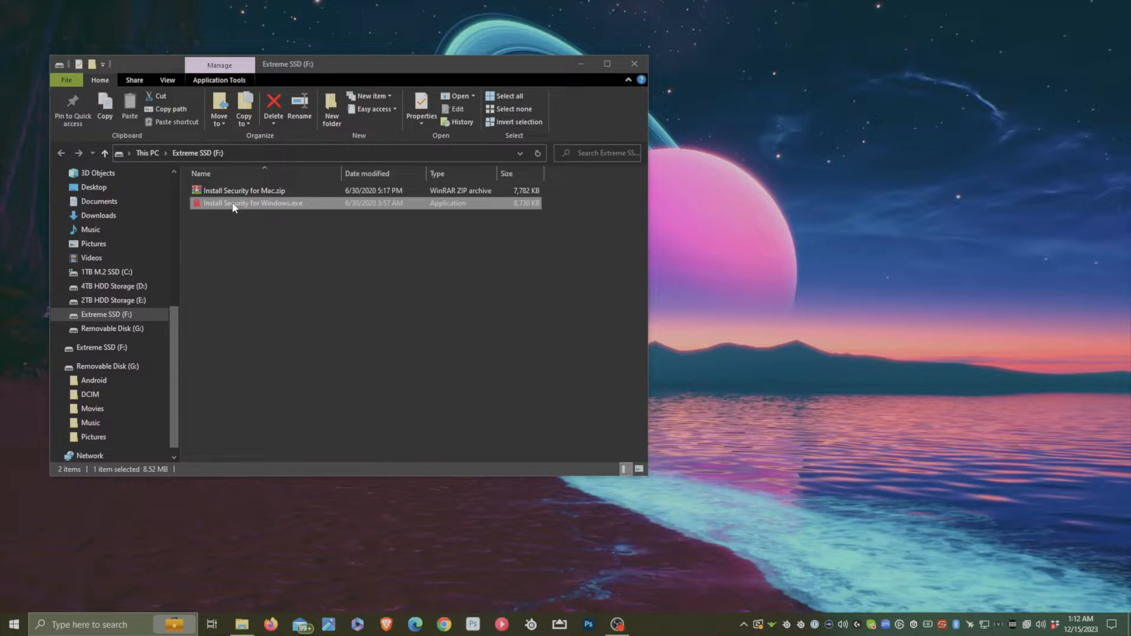
pyautogui.doubleClick(253, 203)
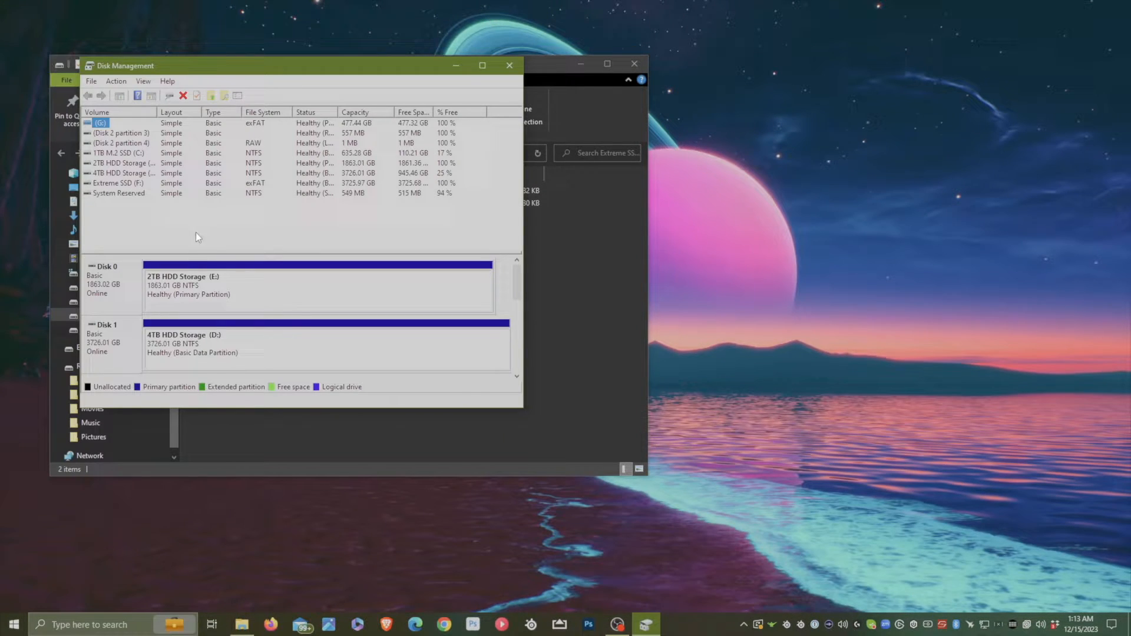
# - Quick-format Extreme SSD (F:) as exFAT and confirm the data-erase warning
pyautogui.rightClick(116, 182)
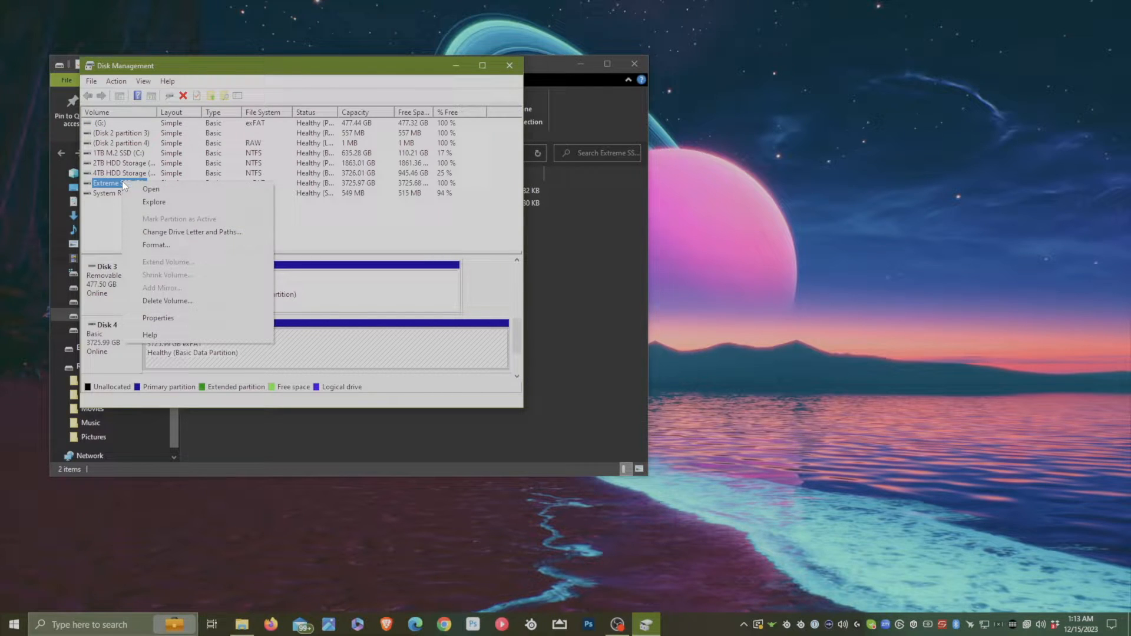
pyautogui.click(155, 245)
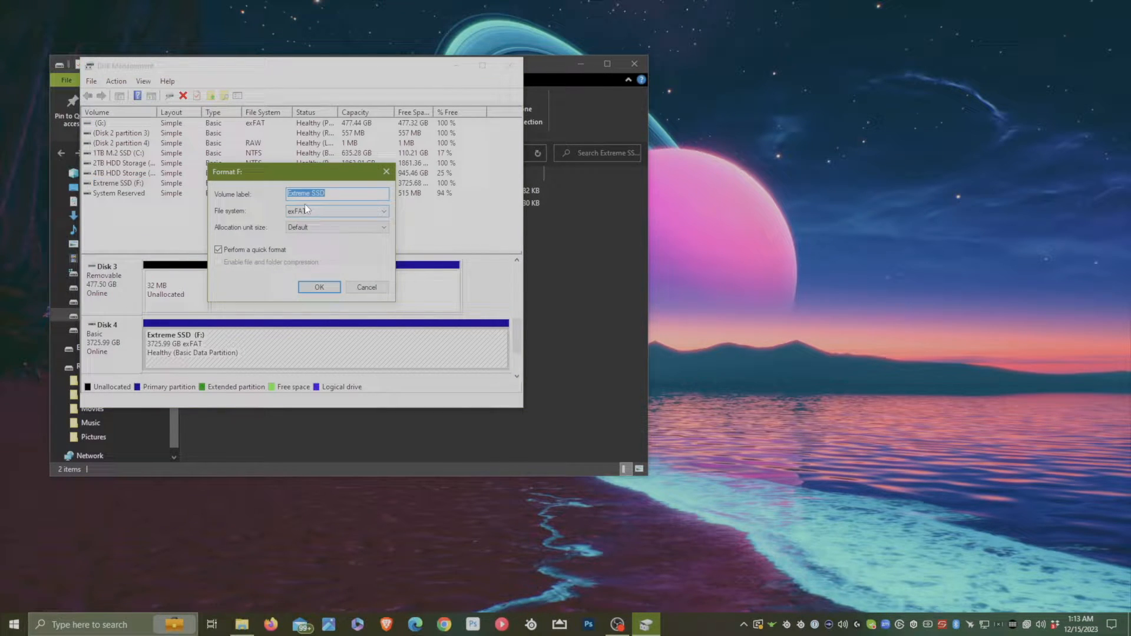
pyautogui.click(336, 211)
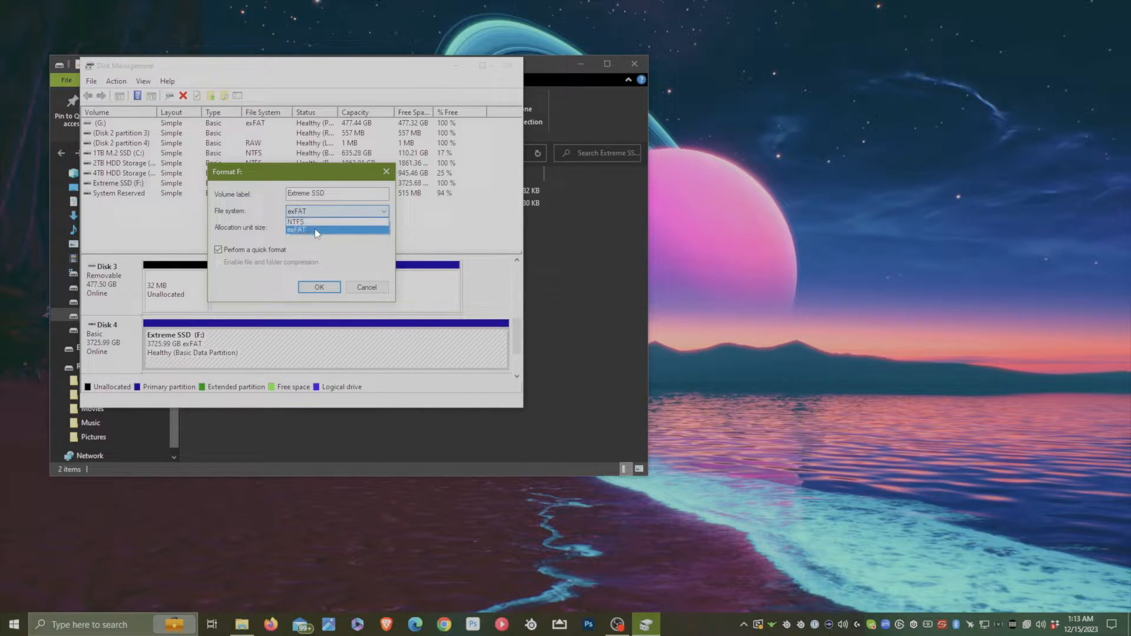
pyautogui.click(319, 287)
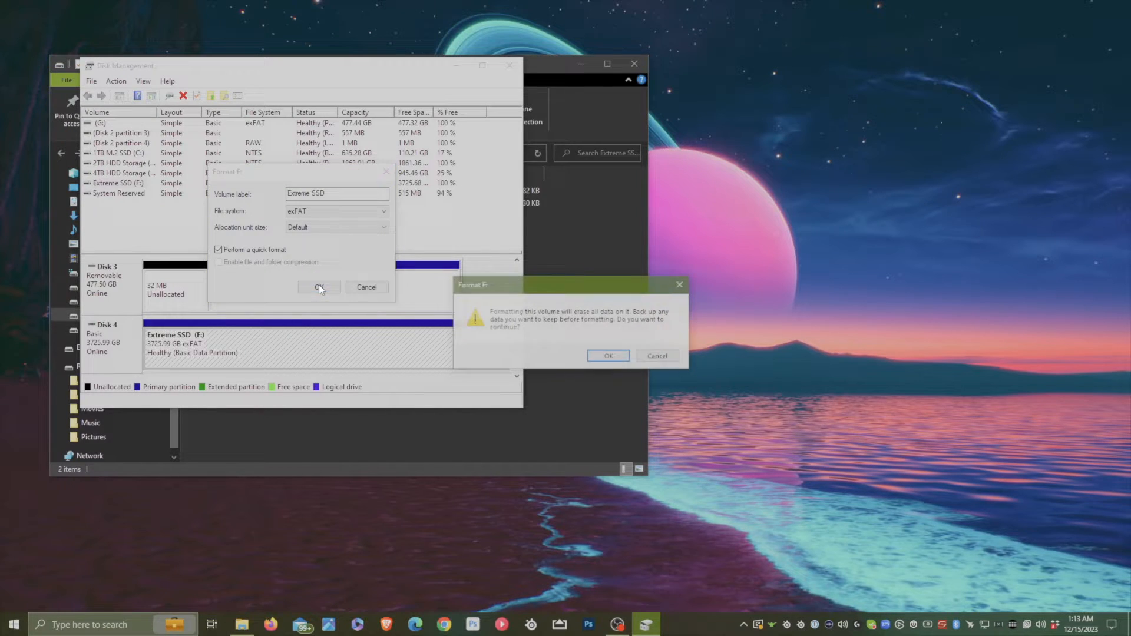
pyautogui.click(606, 356)
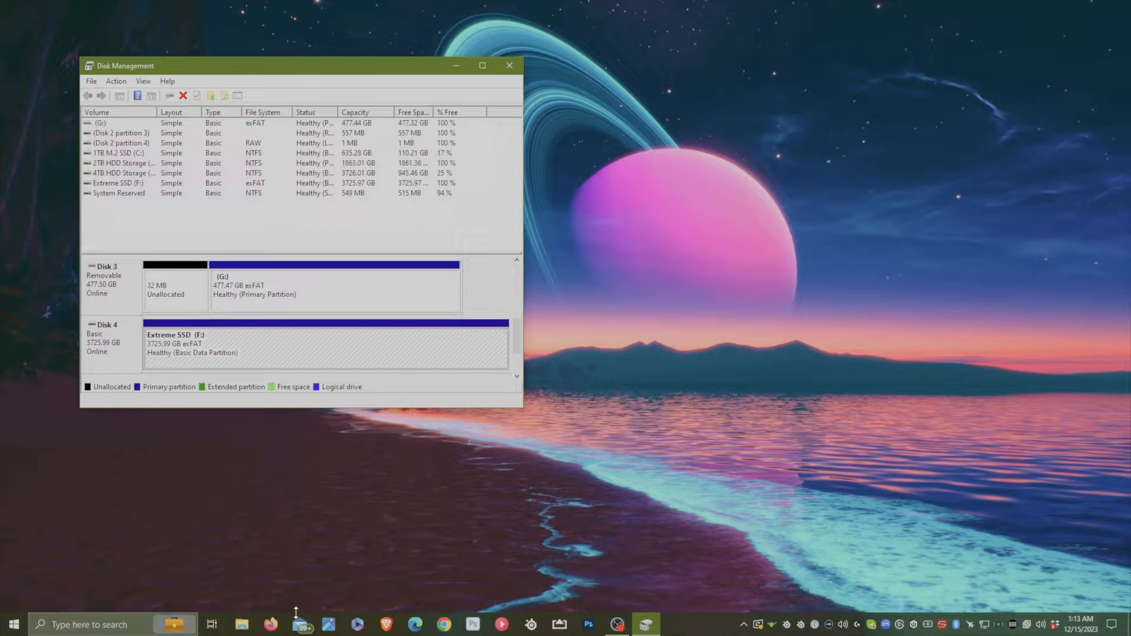
# - Close Disk Management, leaving Windows for the Mac
pyautogui.click(242, 625)
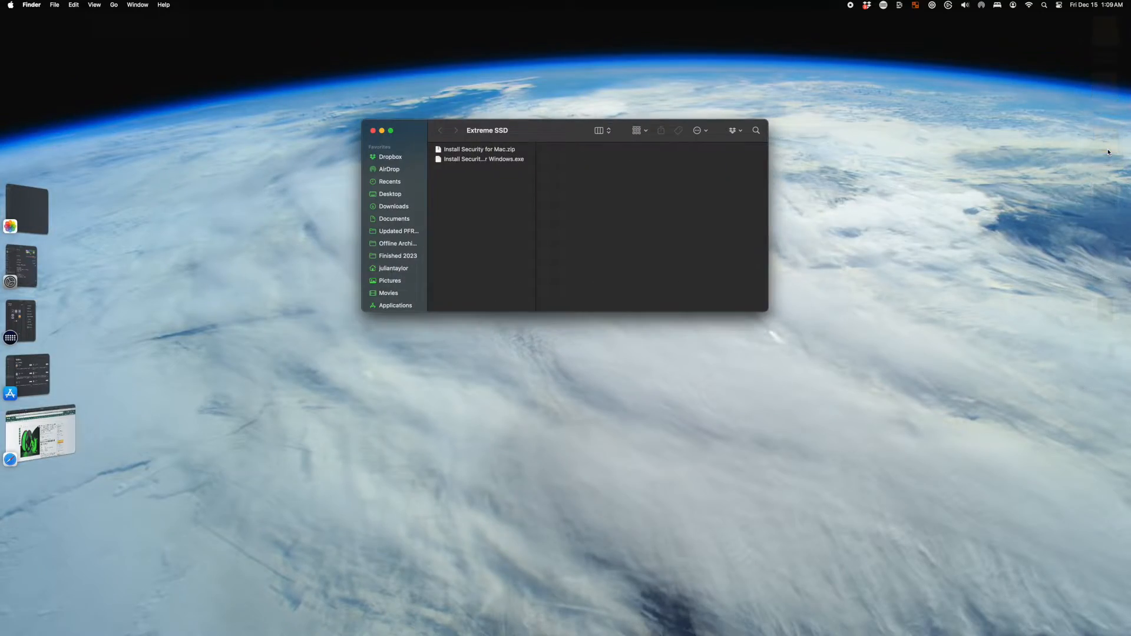
# - Run Install Security for Mac, accept the EULA and install SanDisk Security
pyautogui.click(479, 150)
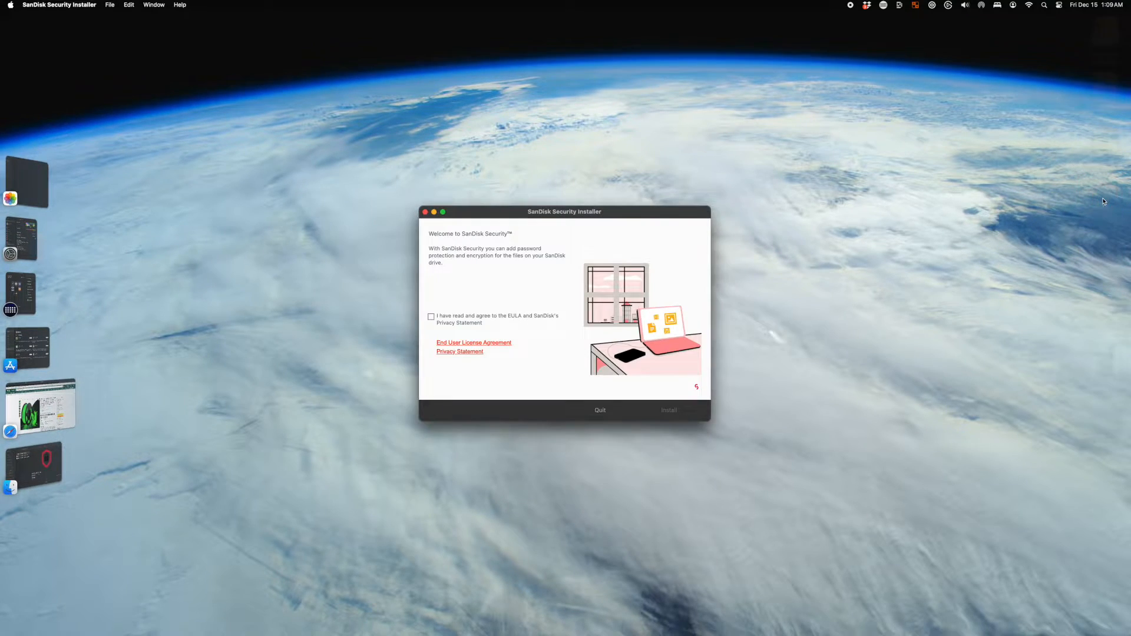
pyautogui.click(431, 317)
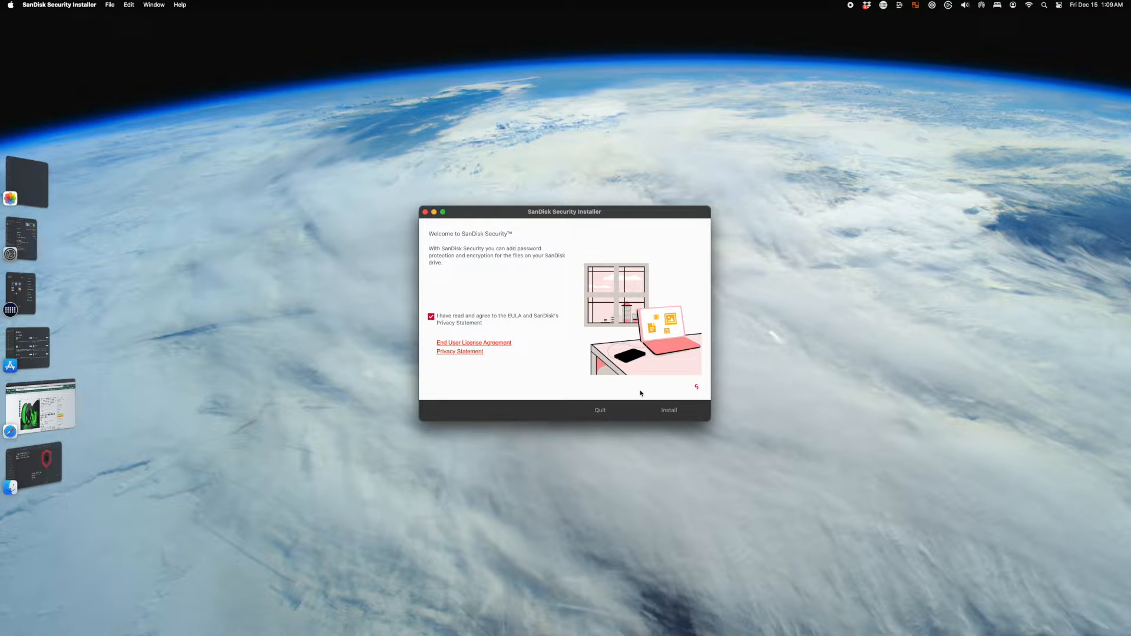
pyautogui.click(668, 410)
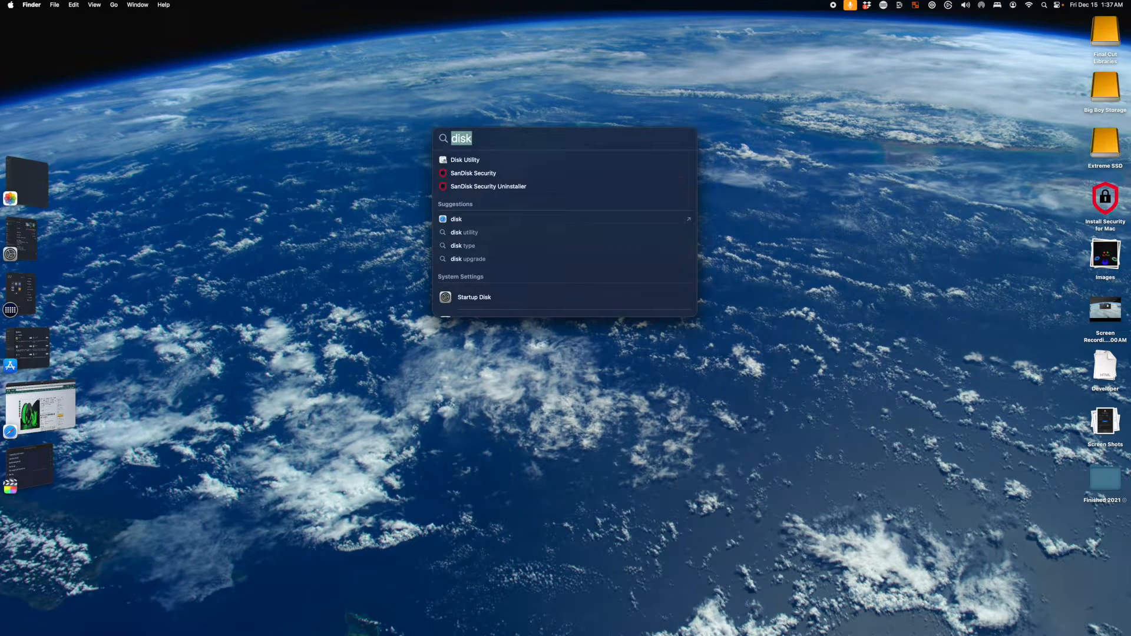
# - Find Disk Utility through a Spotlight search for 'utility' and launch it
pyautogui.write('utility')
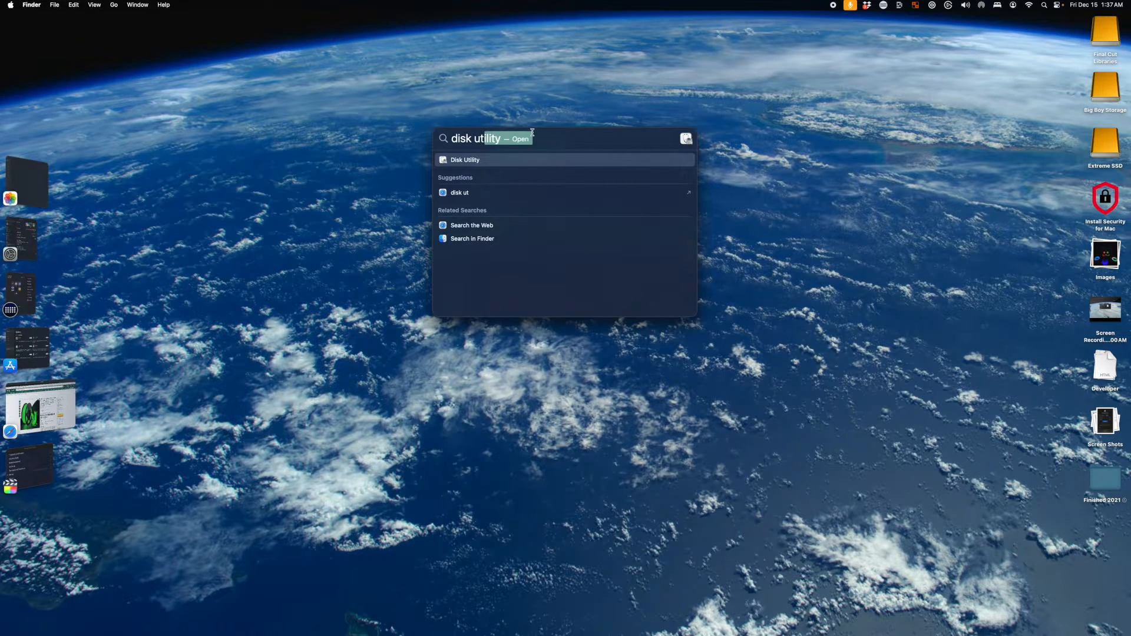
pyautogui.press('backspace')
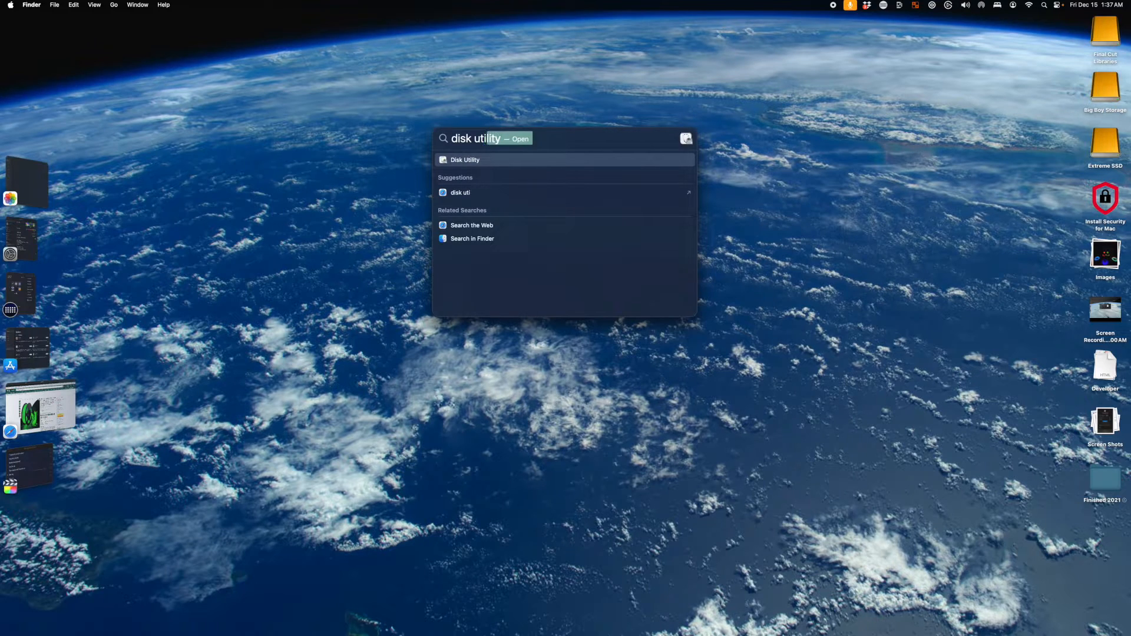
pyautogui.click(465, 160)
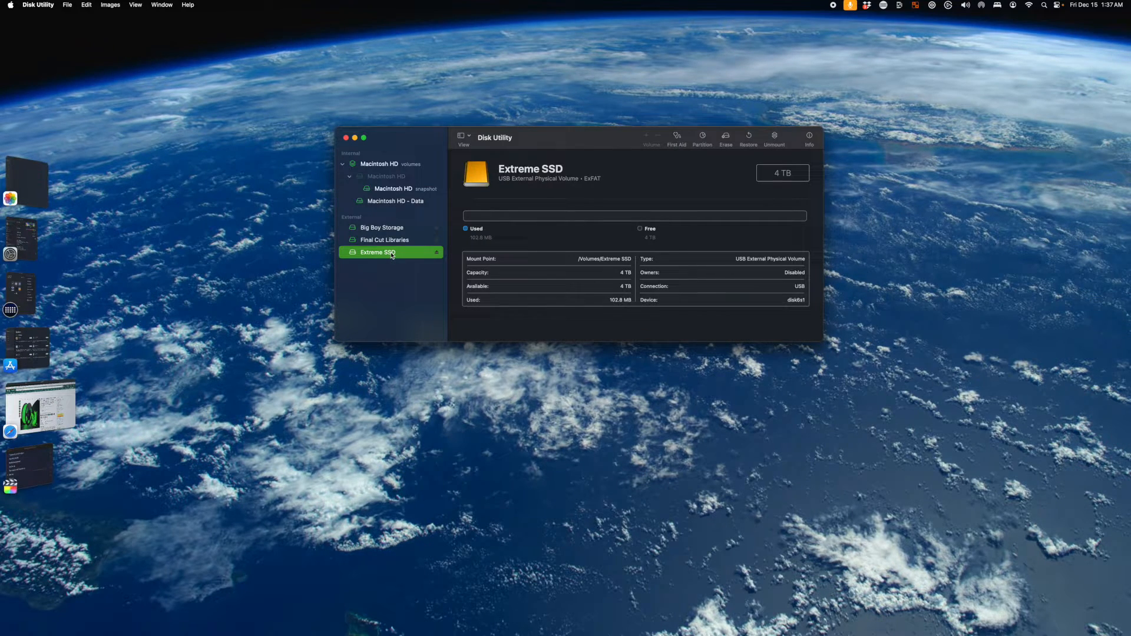
# - Select Extreme SSD in Disk Utility and choose APFS as its erase format
pyautogui.click(726, 137)
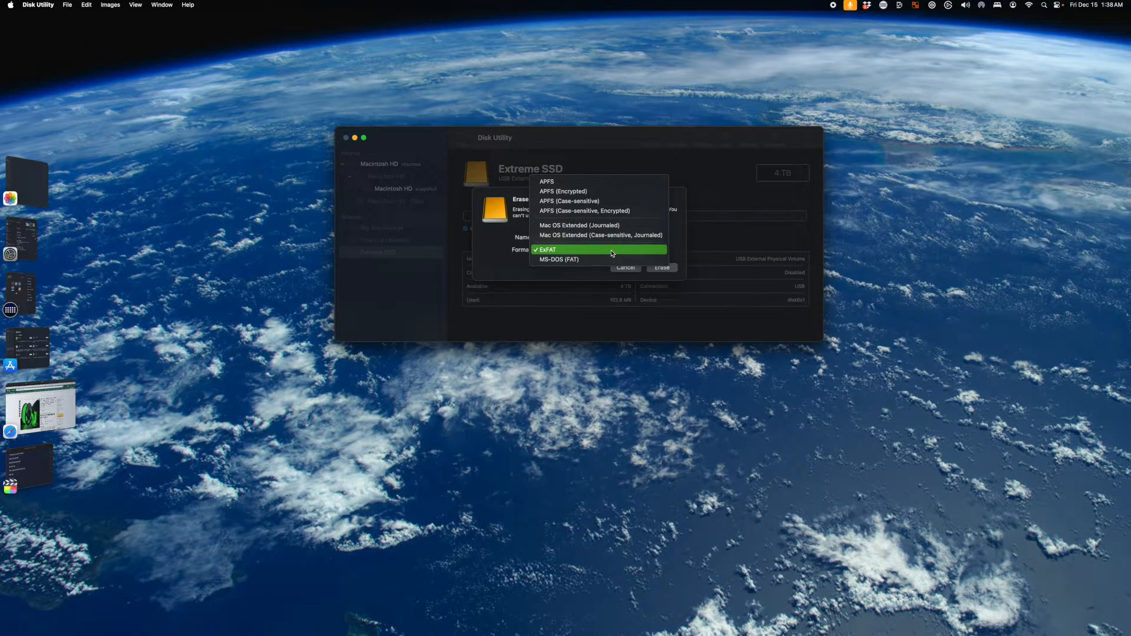
pyautogui.moveTo(599, 225)
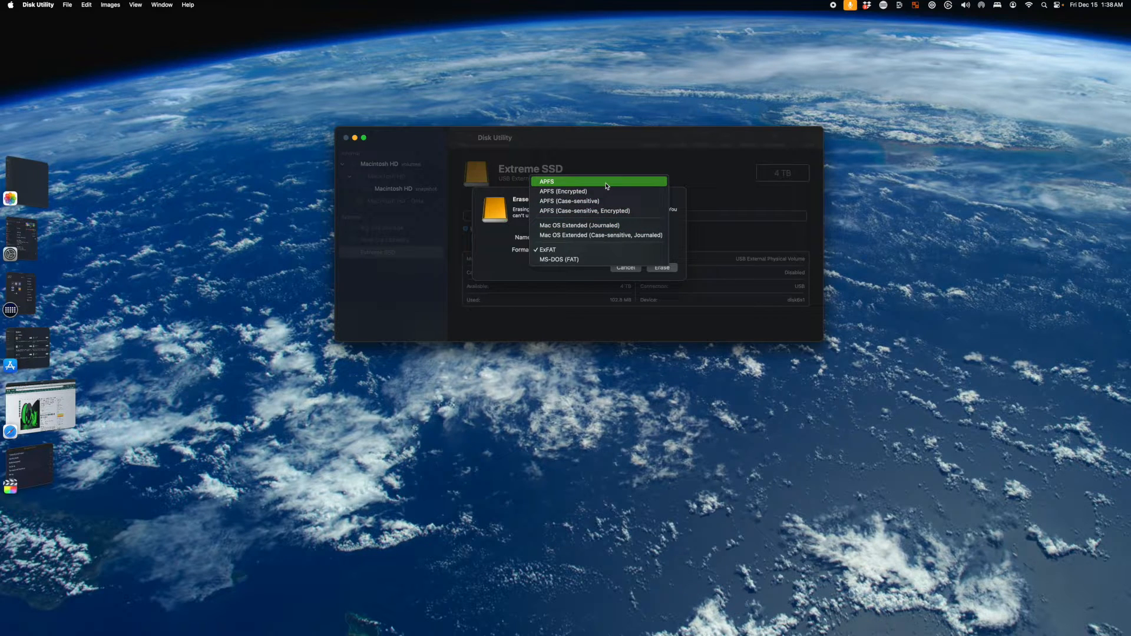
pyautogui.click(661, 267)
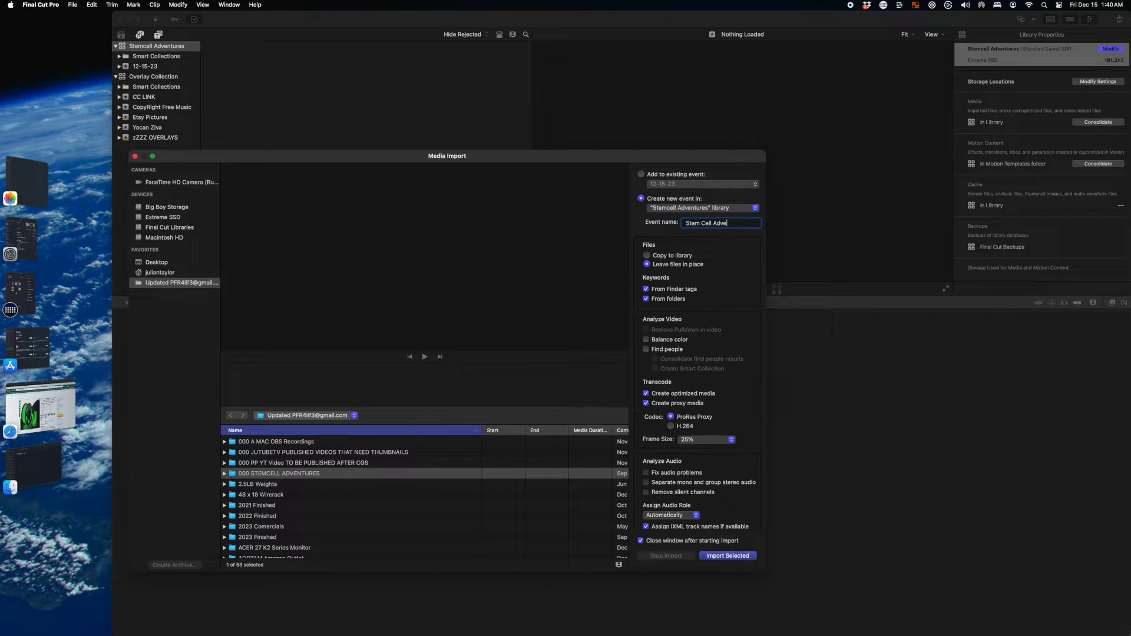
# - Import the footage into the Stem Cell Adventures event and preview a clip
pyautogui.click(727, 555)
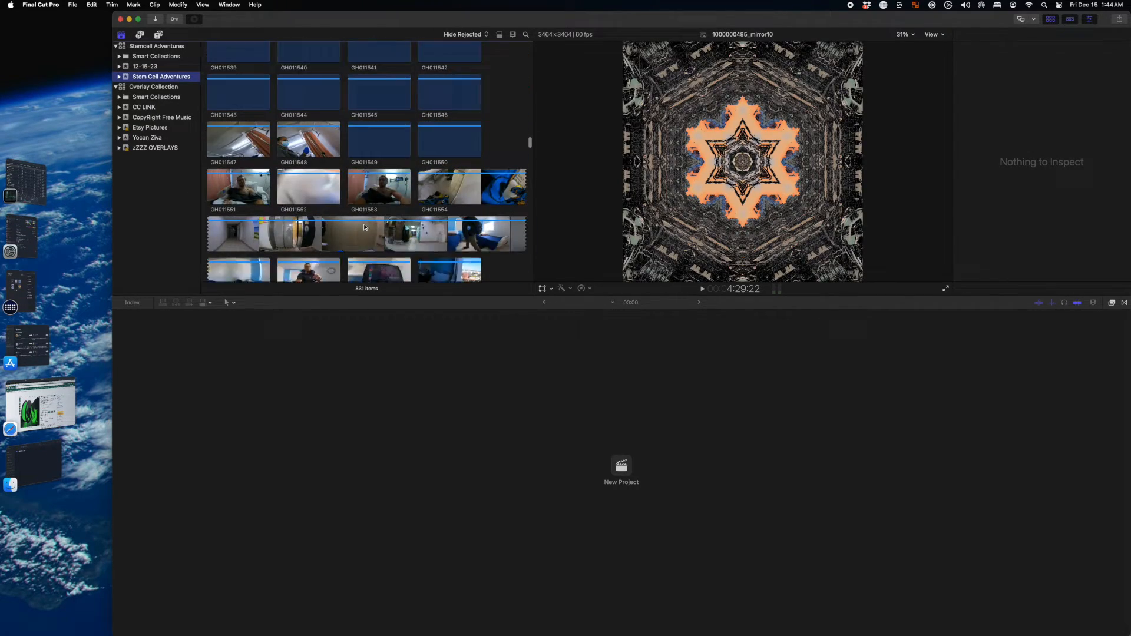
pyautogui.click(378, 199)
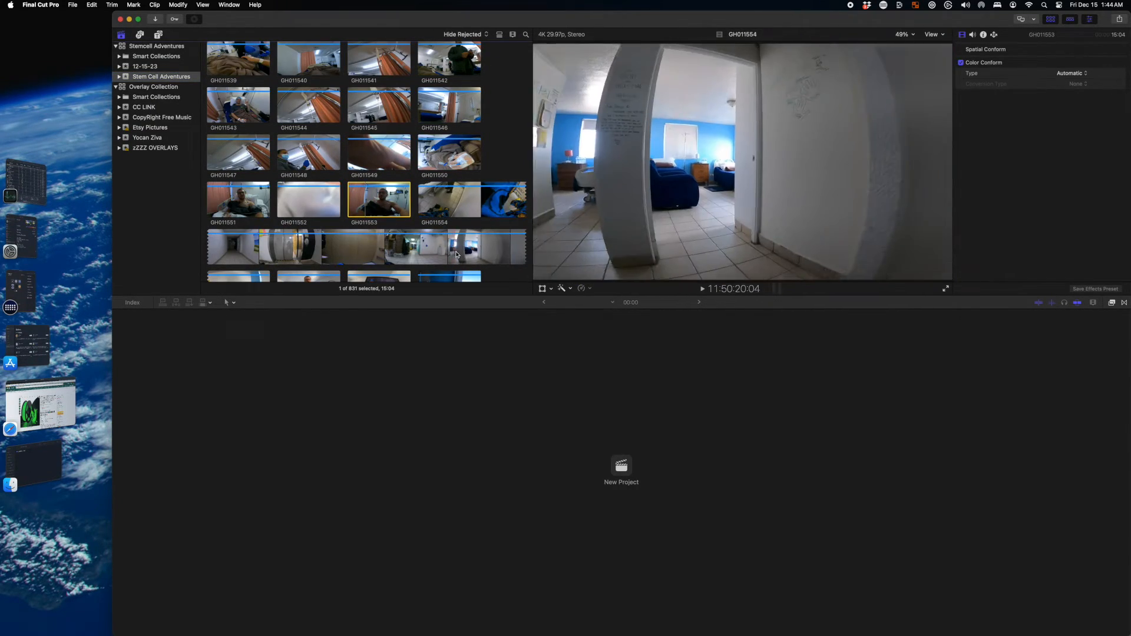